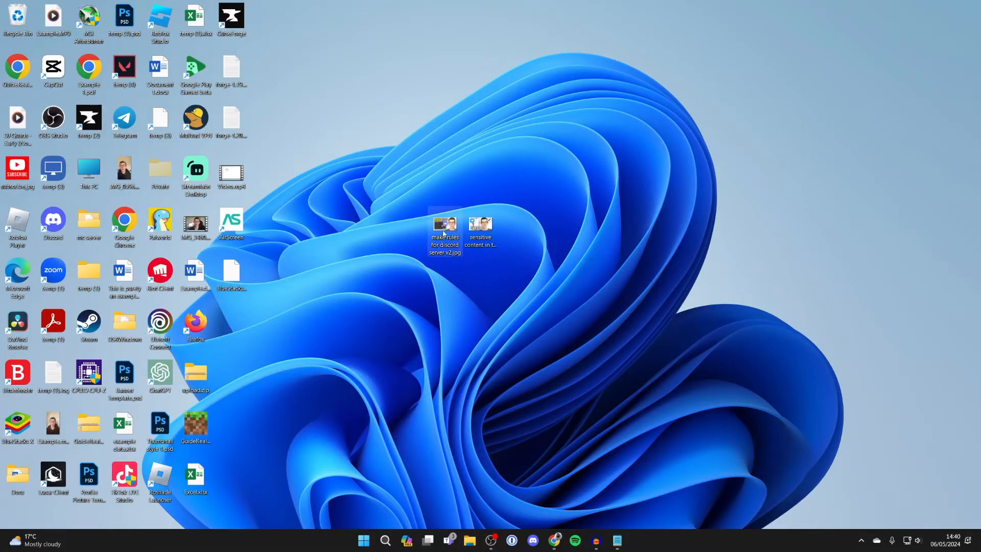
# Open 'make rules for discord server v2.jpg' from the desktop in Paint via Open with
pyautogui.rightClick(444, 235)
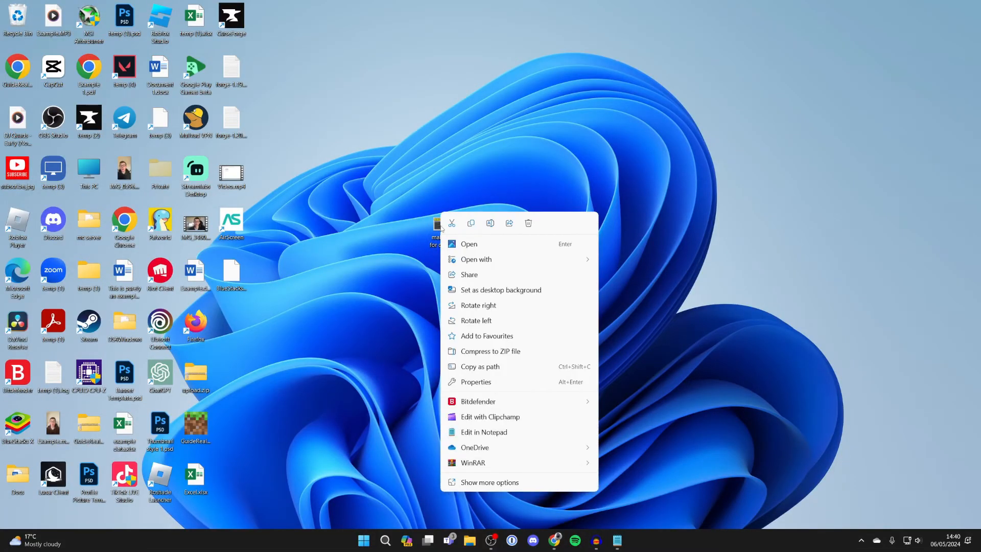
pyautogui.click(476, 259)
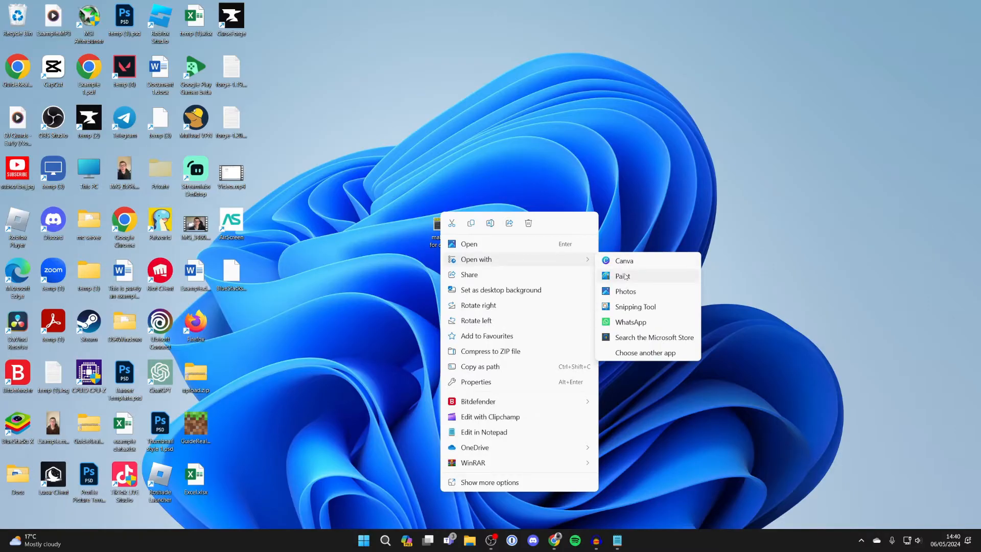
pyautogui.click(621, 276)
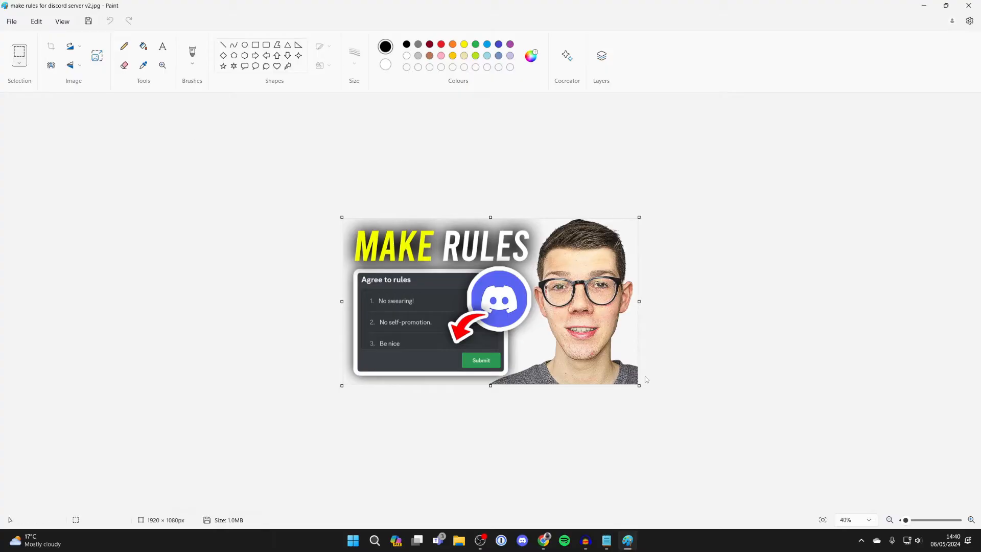
pyautogui.moveTo(648, 248)
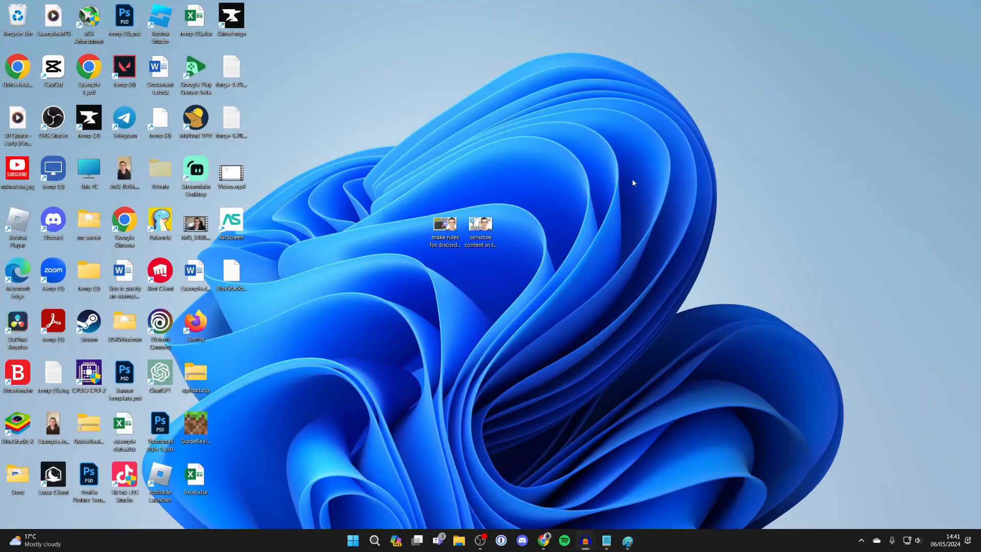
# Open the Telegram ENABLE thumbnail from the desktop in Photos
pyautogui.doubleClick(480, 227)
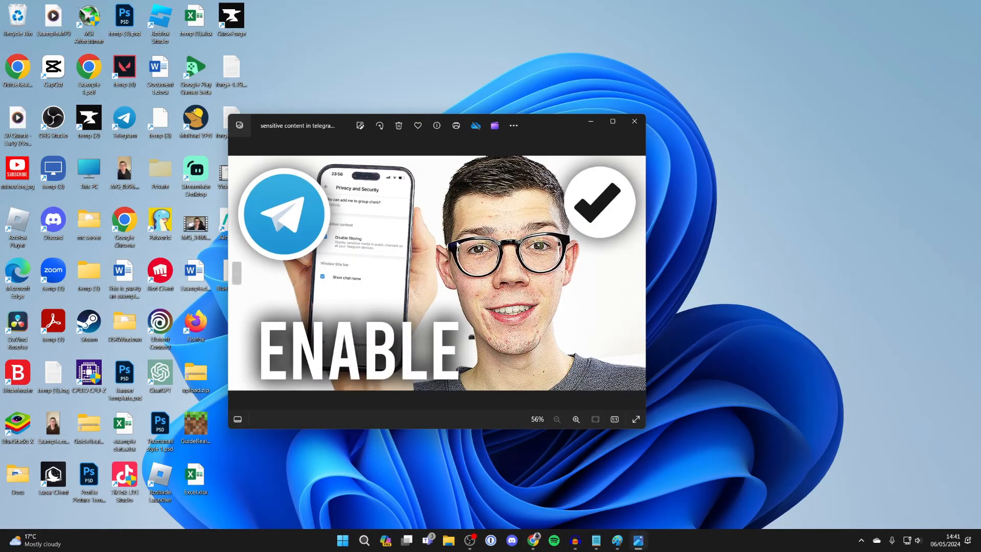
pyautogui.moveTo(492, 287)
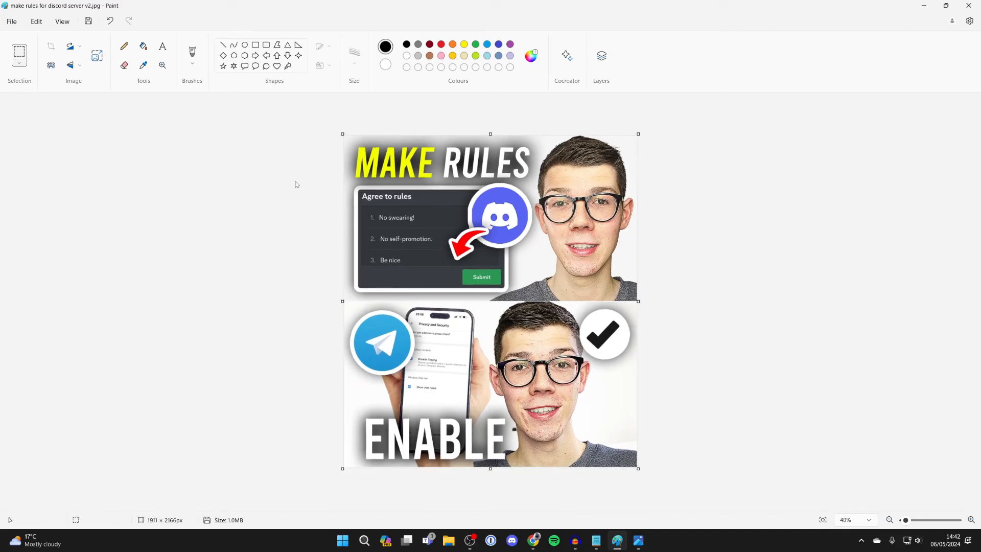
# Save the stacked image to the Desktop as merge.jpg, then open merge.jpg in Photos
pyautogui.click(11, 21)
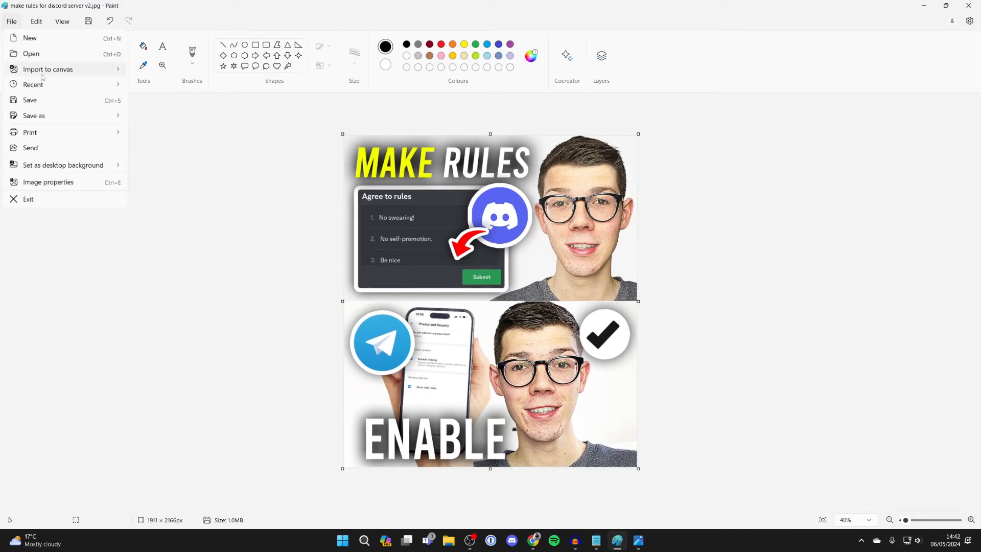
pyautogui.click(33, 115)
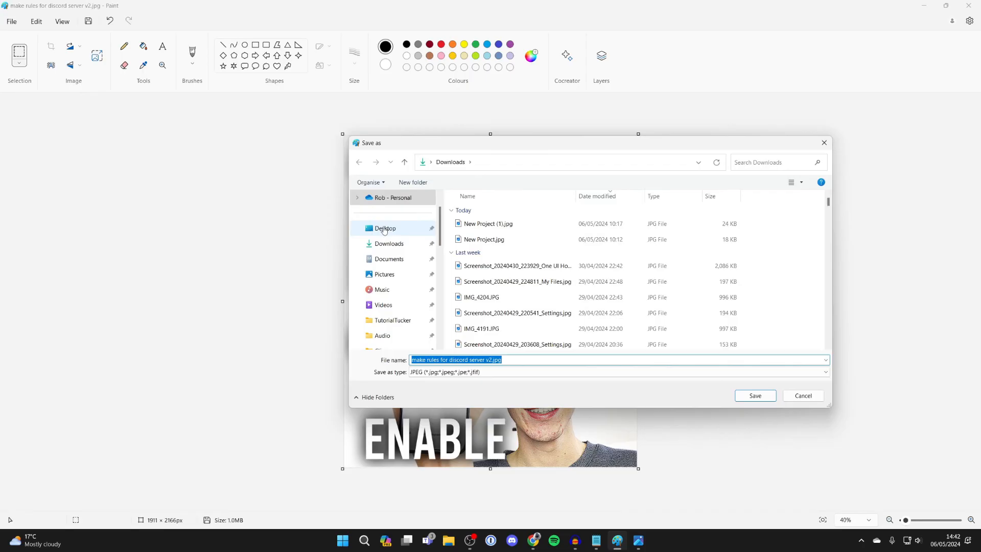
pyautogui.click(755, 395)
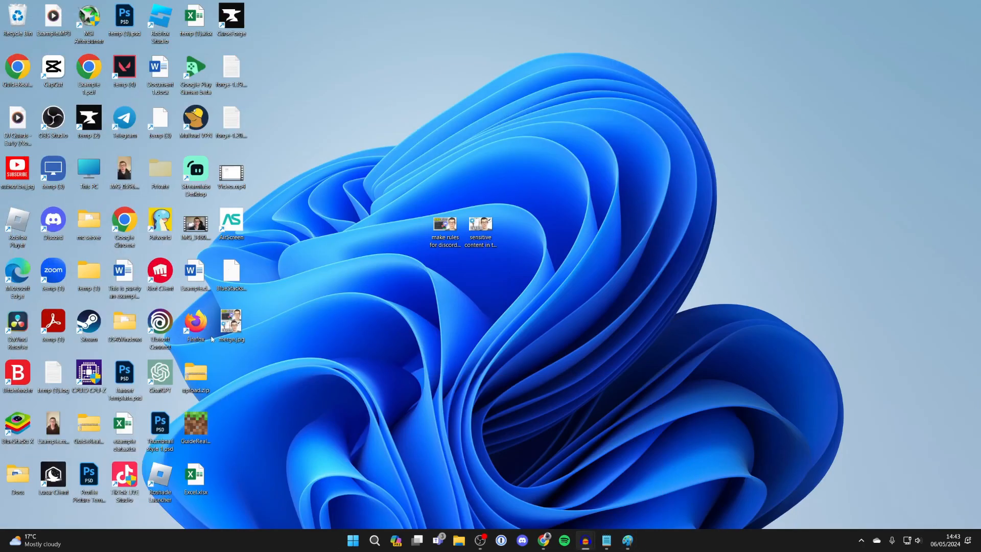
pyautogui.doubleClick(231, 320)
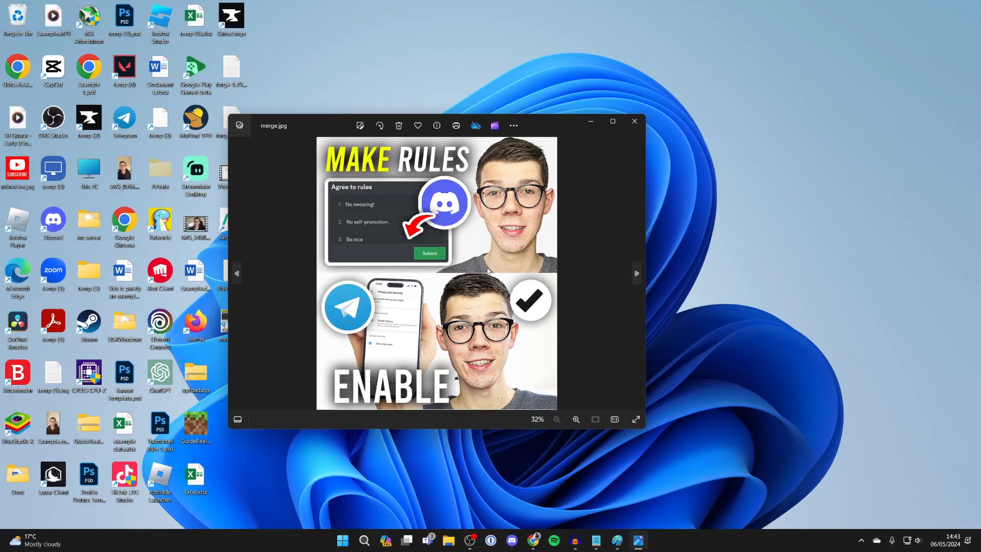
pyautogui.moveTo(634, 120)
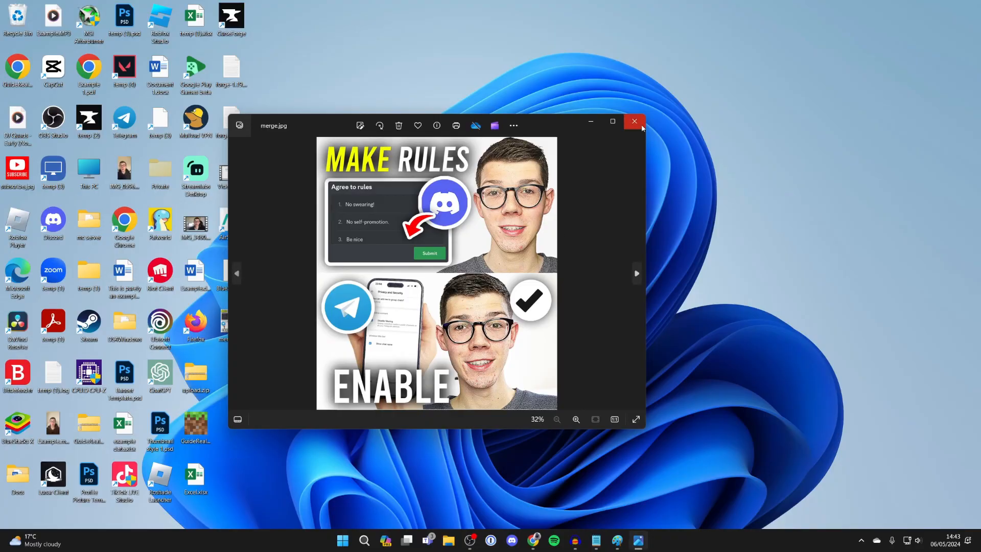